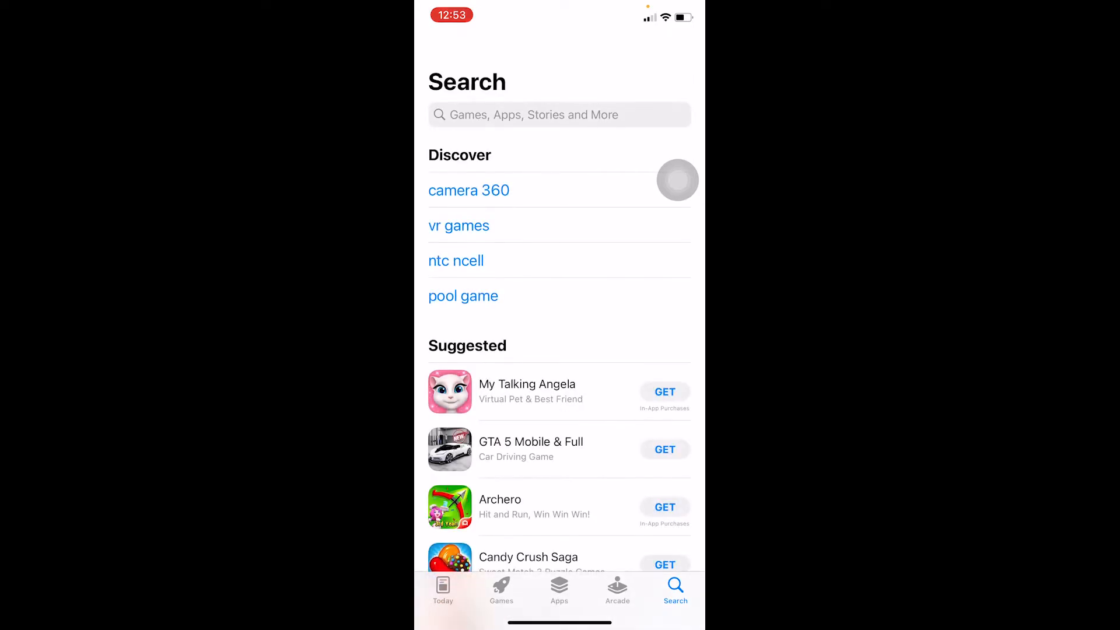
# - Search the store for 'snapchat' and view the Snapchat result offered as OPEN
pyautogui.write('snapchat')
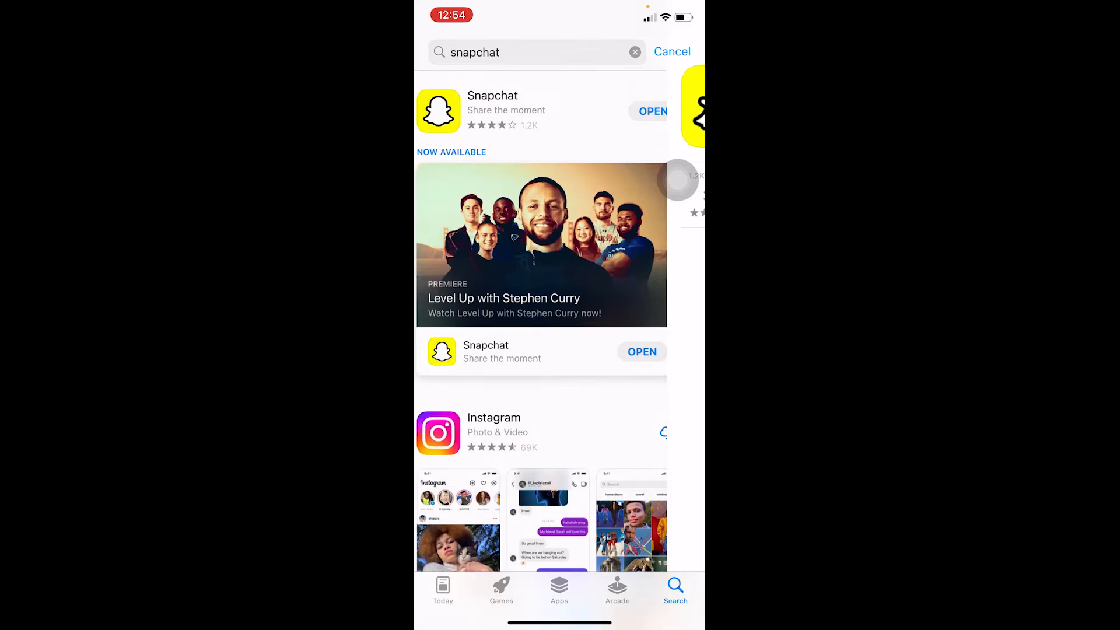
# - Leave the App Store for the iPhone home screen showing the Snapchat icon
pyautogui.click(492, 111)
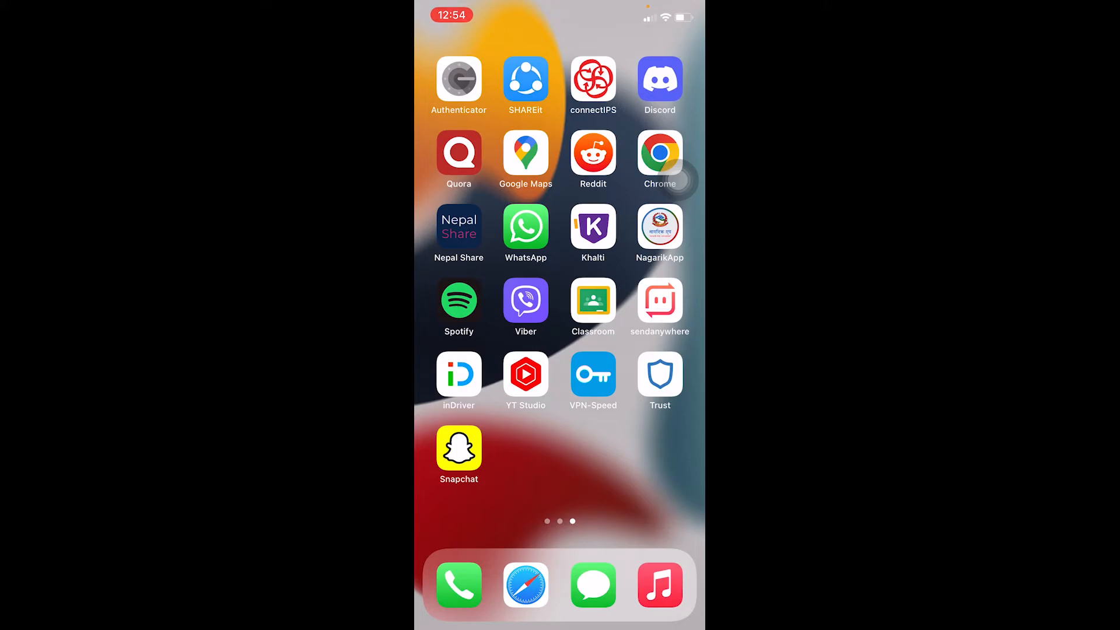
# - Search 'is snapchat down' in Safari and load the isitdownrightnow.com Snapchat status page
pyautogui.click(524, 586)
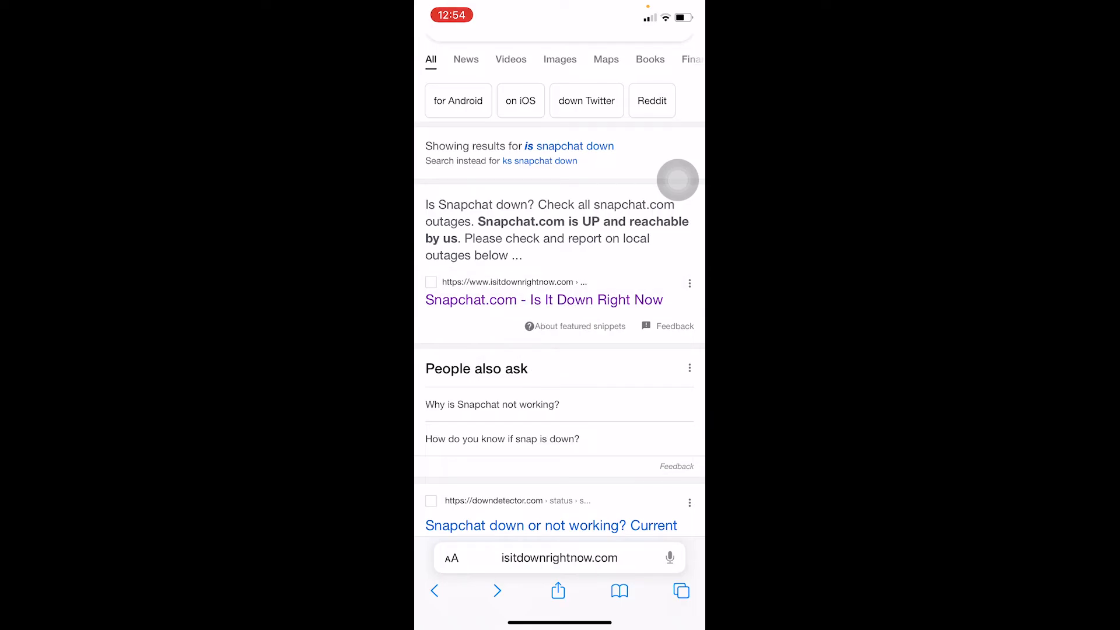
pyautogui.click(543, 299)
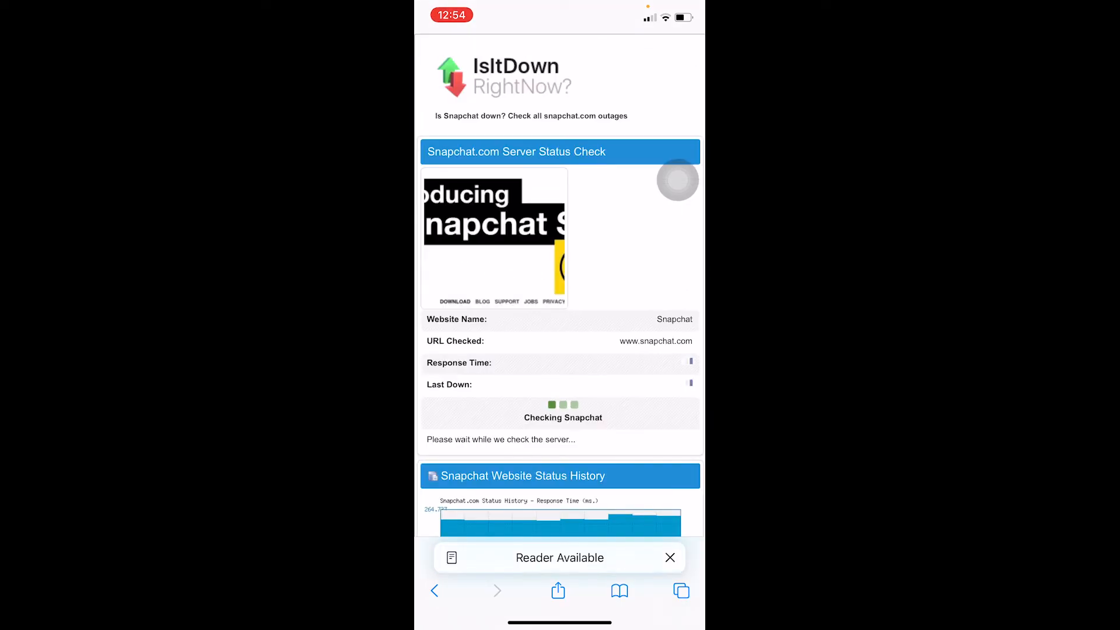